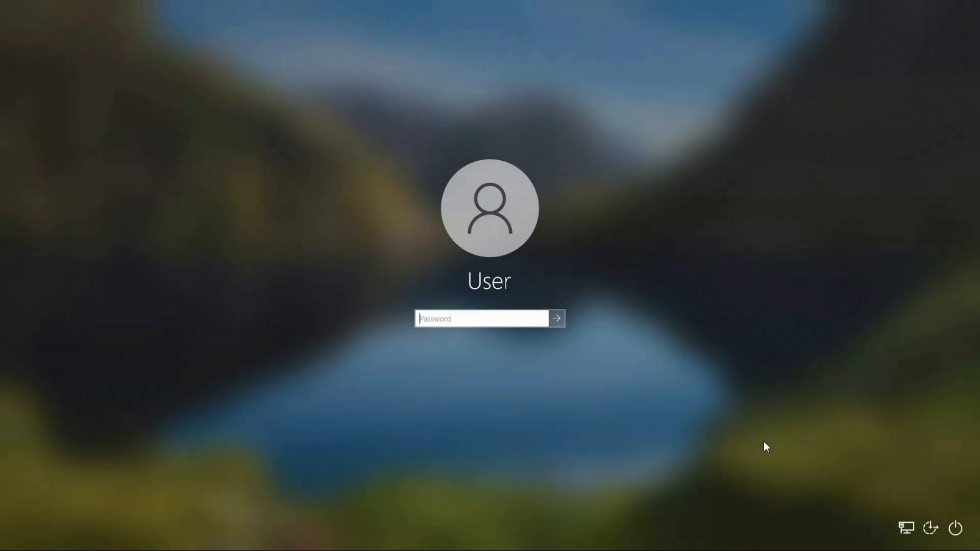
mouse_move(769, 443)
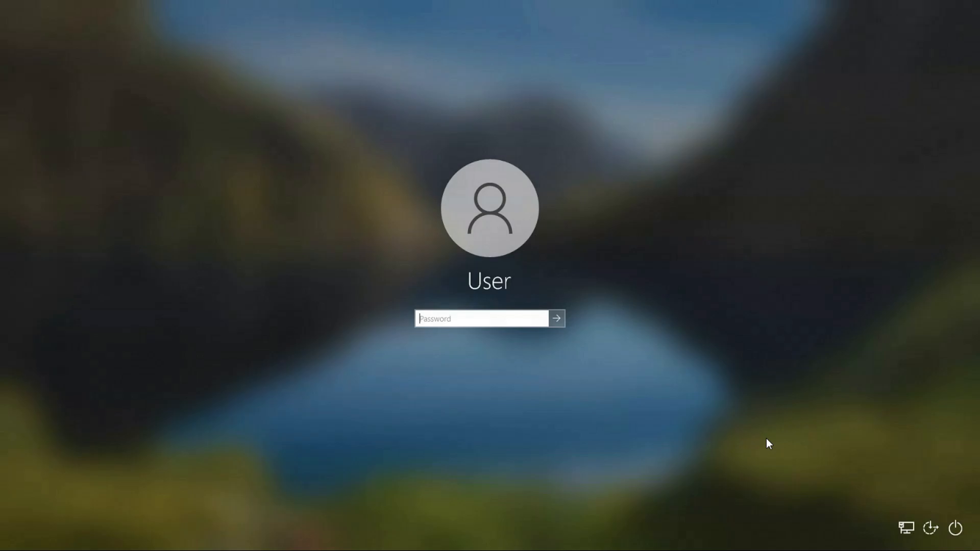
mouse_move(542, 373)
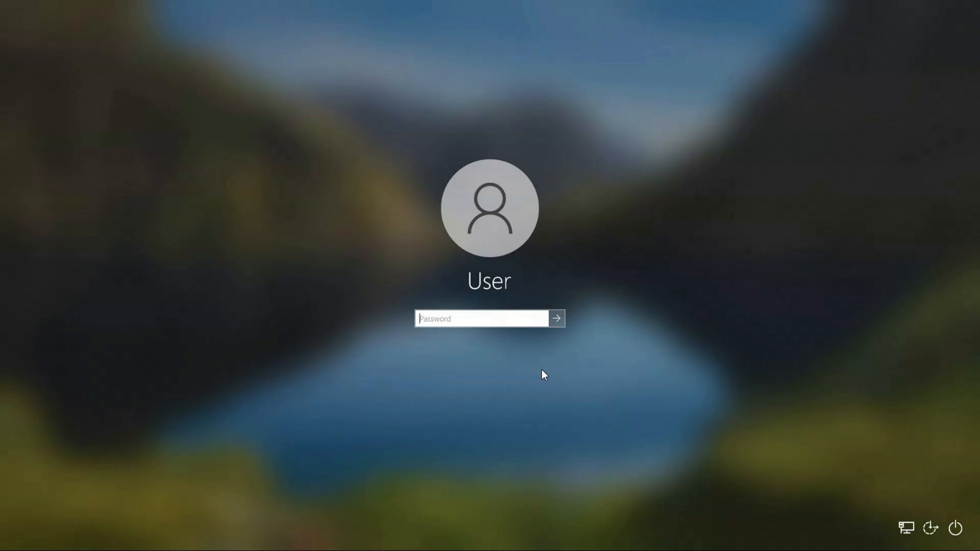
mouse_move(508, 317)
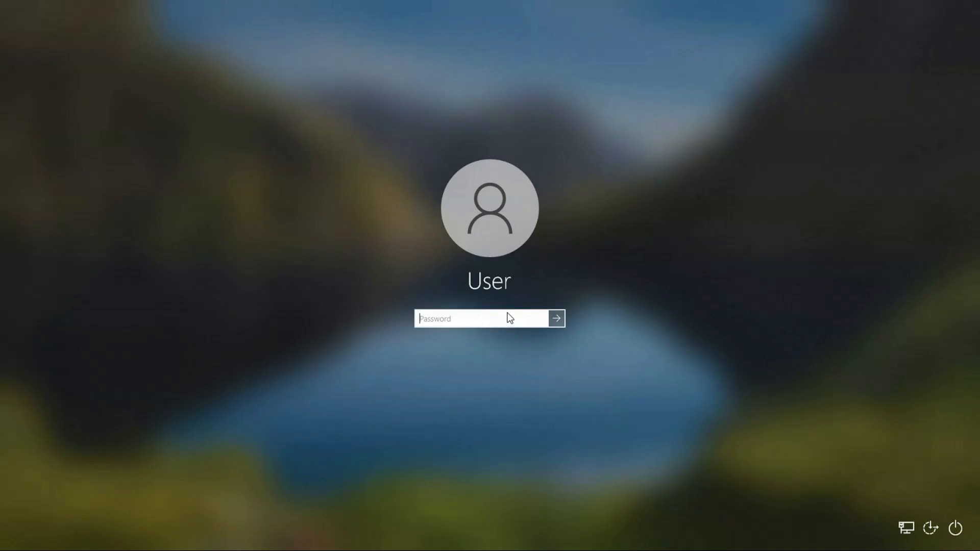
Sign in with the account password and search the taskbar for 'reset this PC'
type("password")
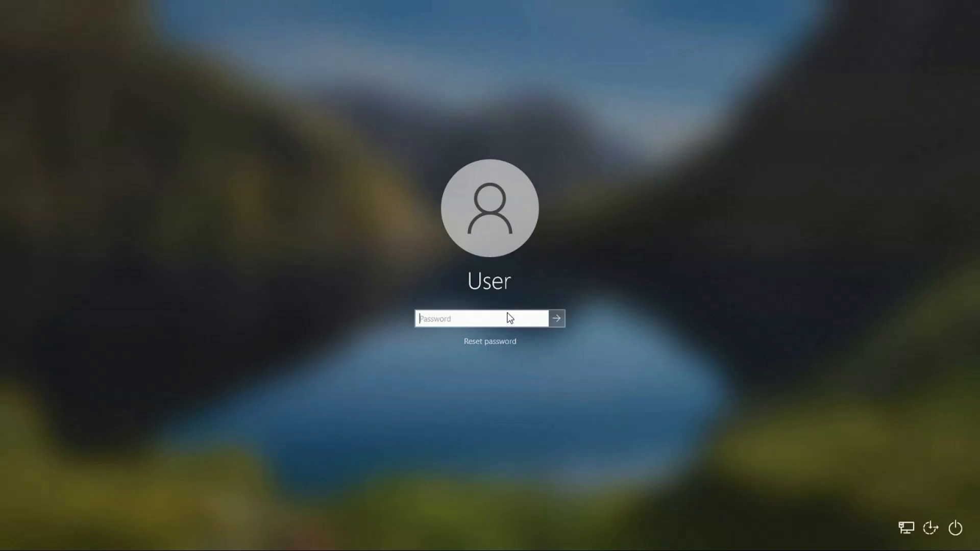
left_click(555, 318)
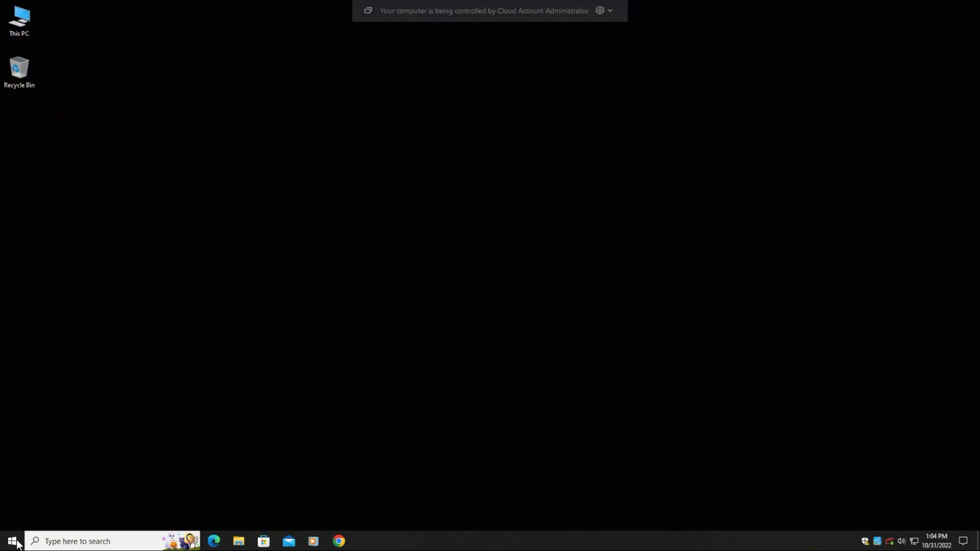
type("reset")
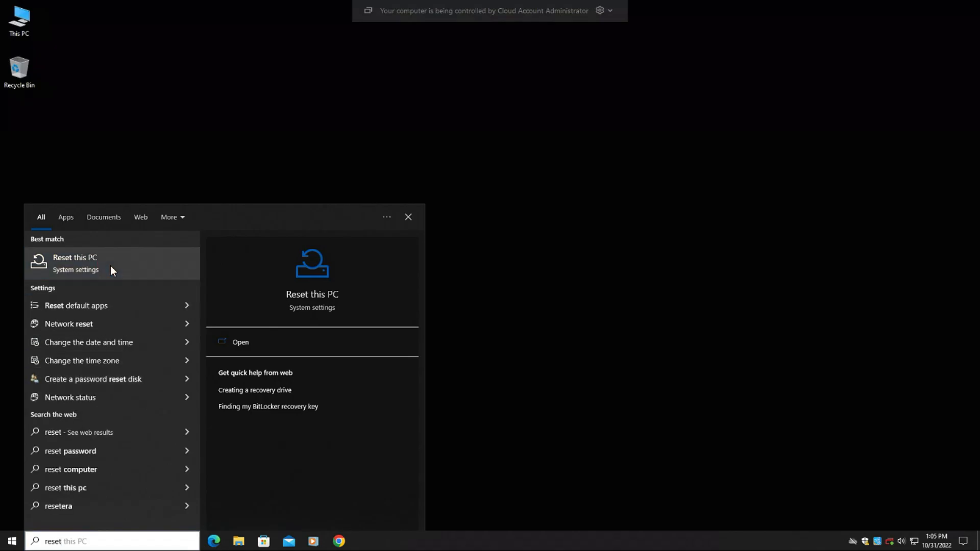
Go to the Recovery page from the 'Reset this PC' best-match result
left_click(75, 262)
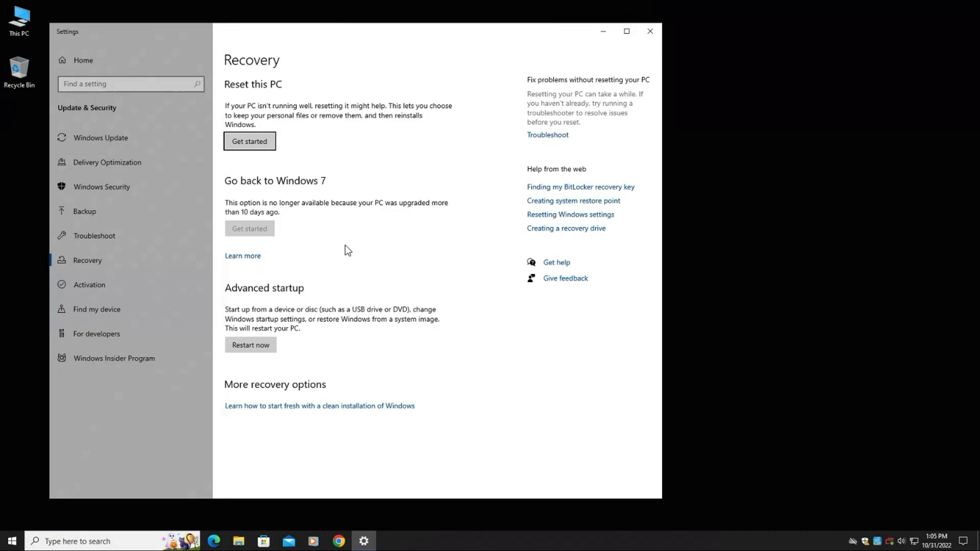
mouse_move(232, 364)
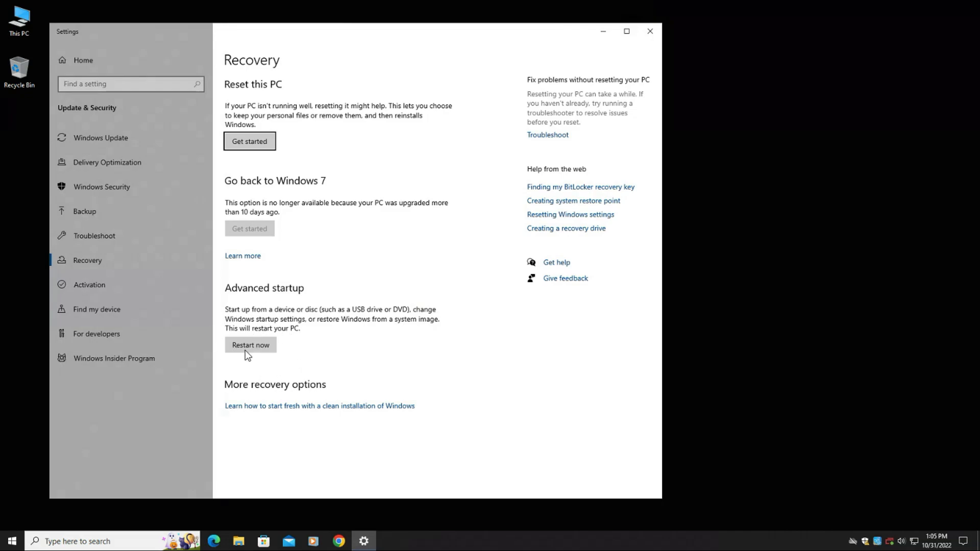
mouse_move(353, 294)
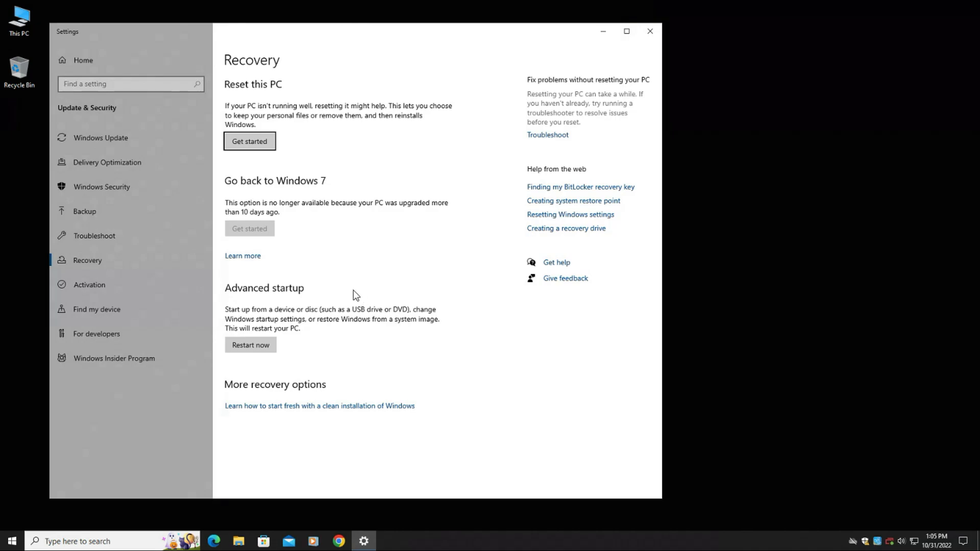
mouse_move(280, 235)
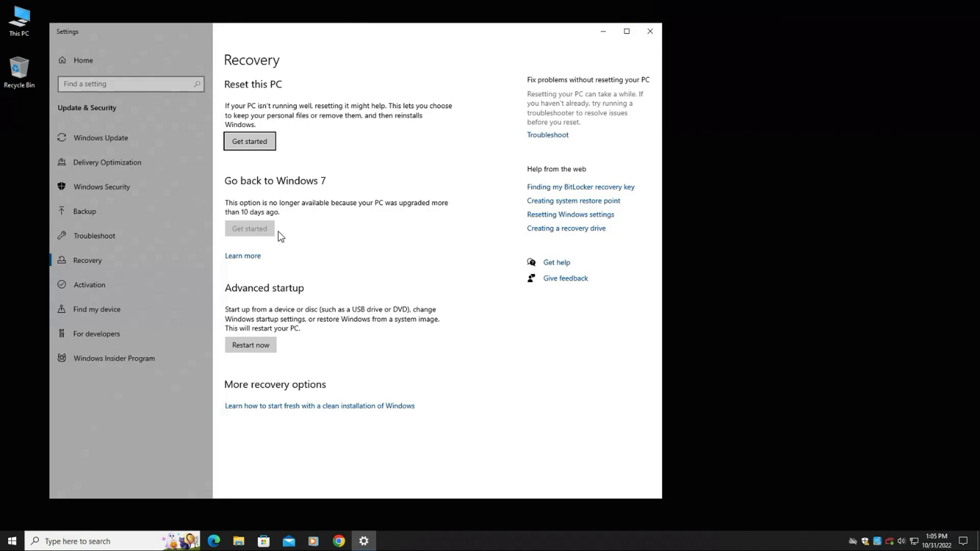
mouse_move(265, 220)
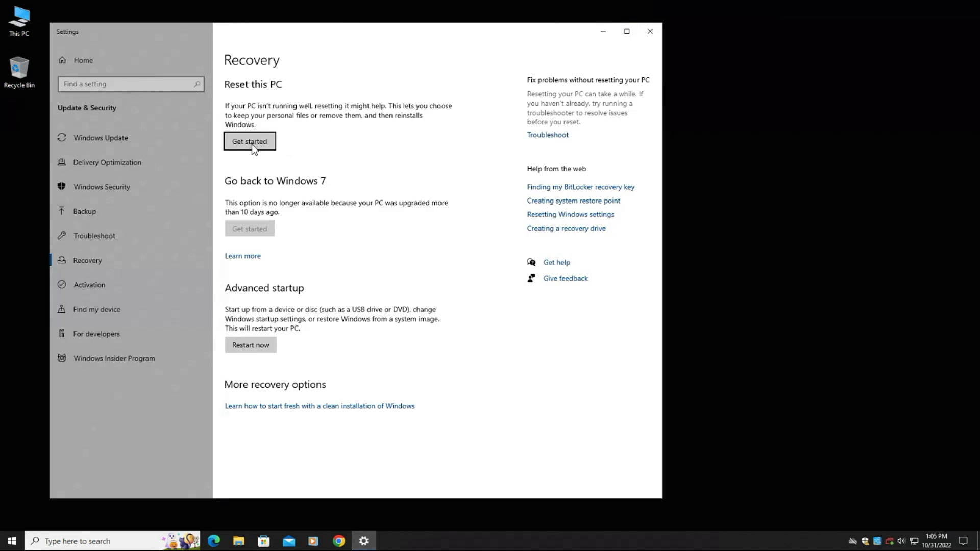
mouse_move(253, 90)
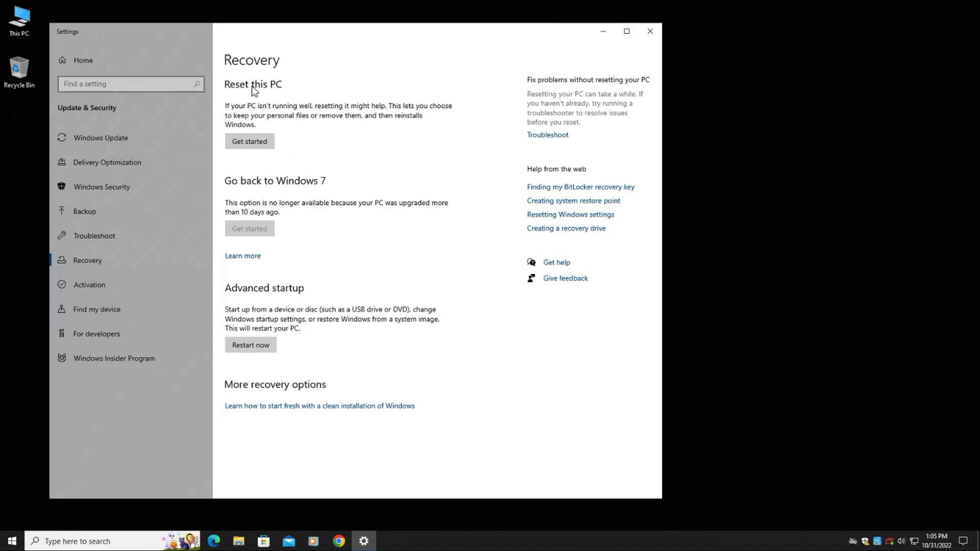
mouse_move(249, 141)
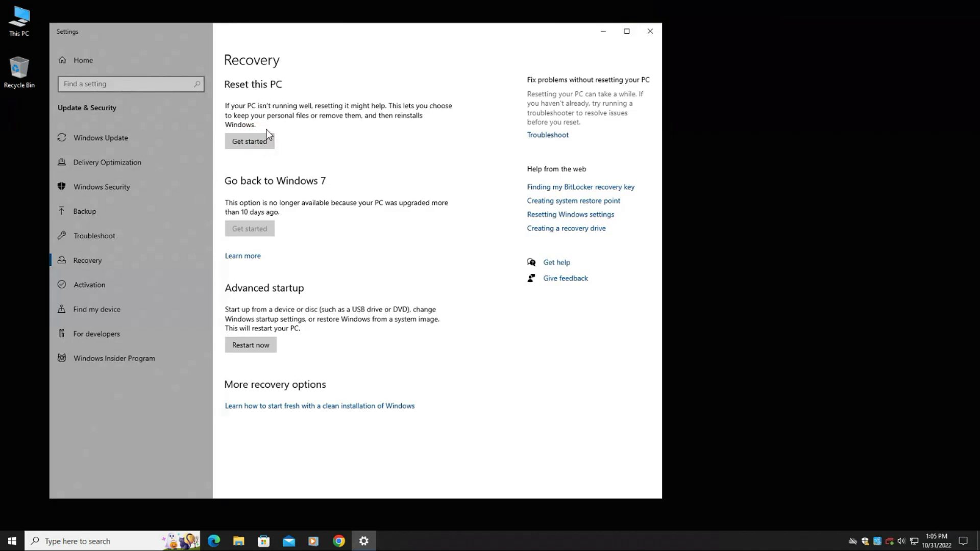
Start the reset choosing Remove everything with a Local reinstall from this device
left_click(249, 141)
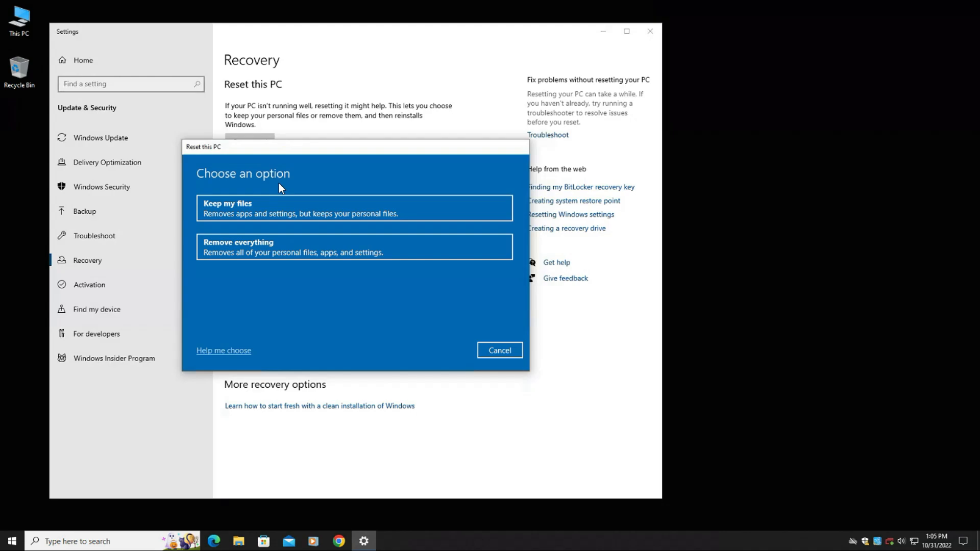
mouse_move(311, 202)
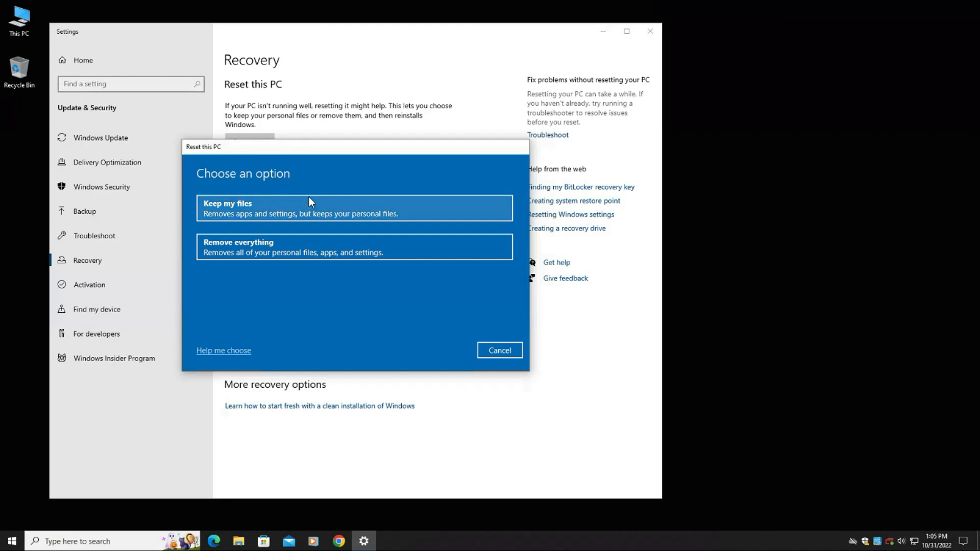
mouse_move(315, 258)
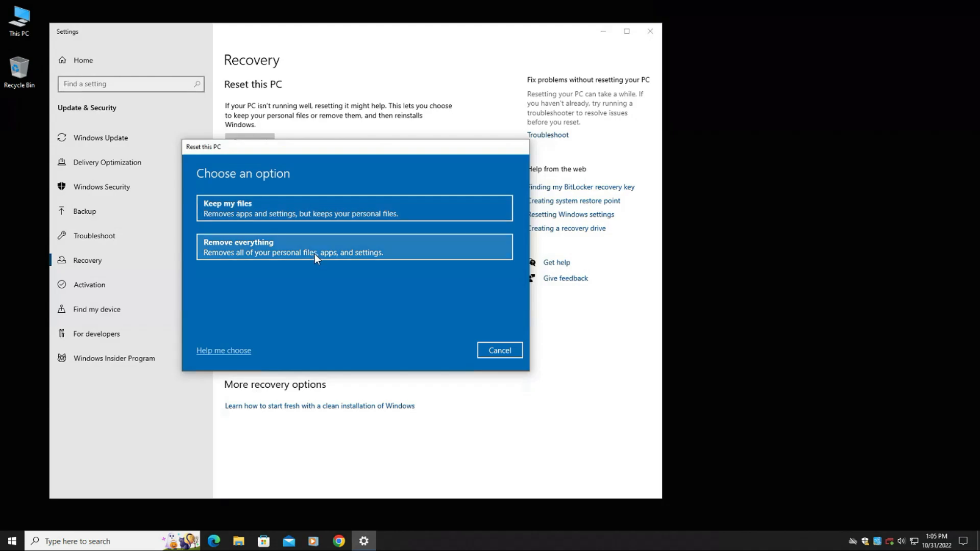
mouse_move(353, 209)
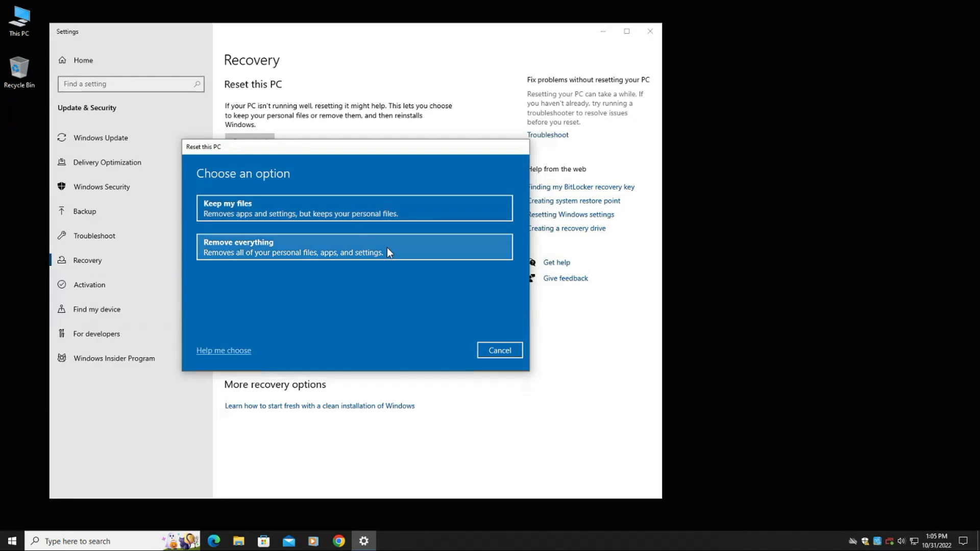
left_click(387, 247)
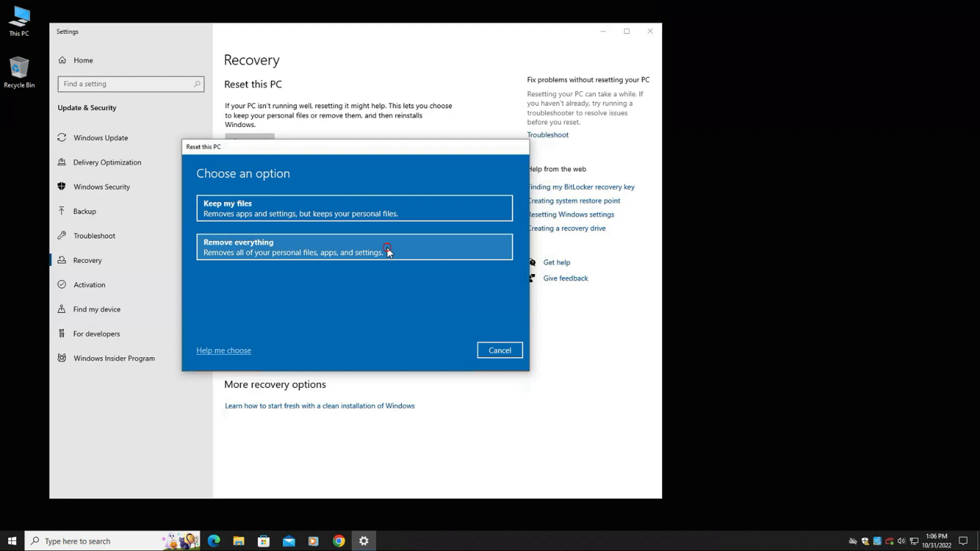
left_click(354, 247)
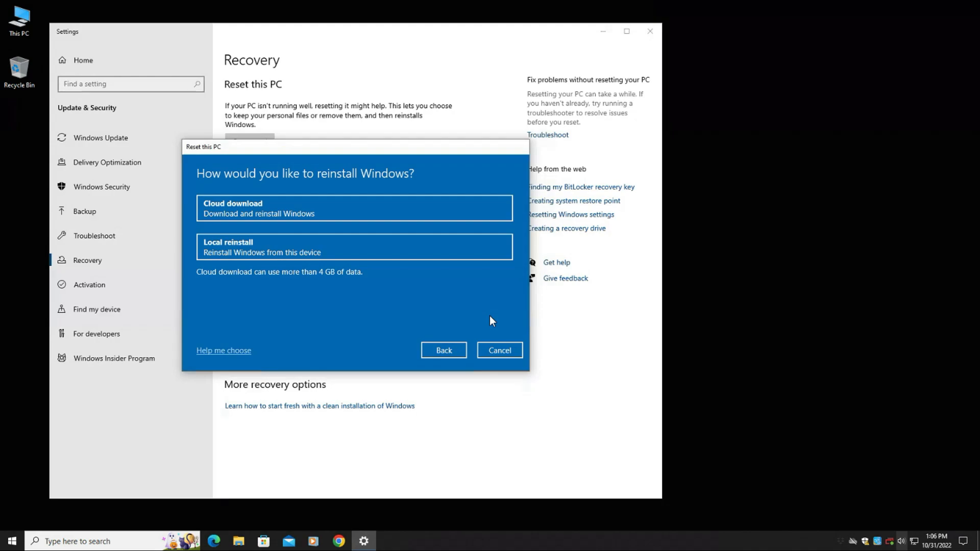
mouse_move(400, 248)
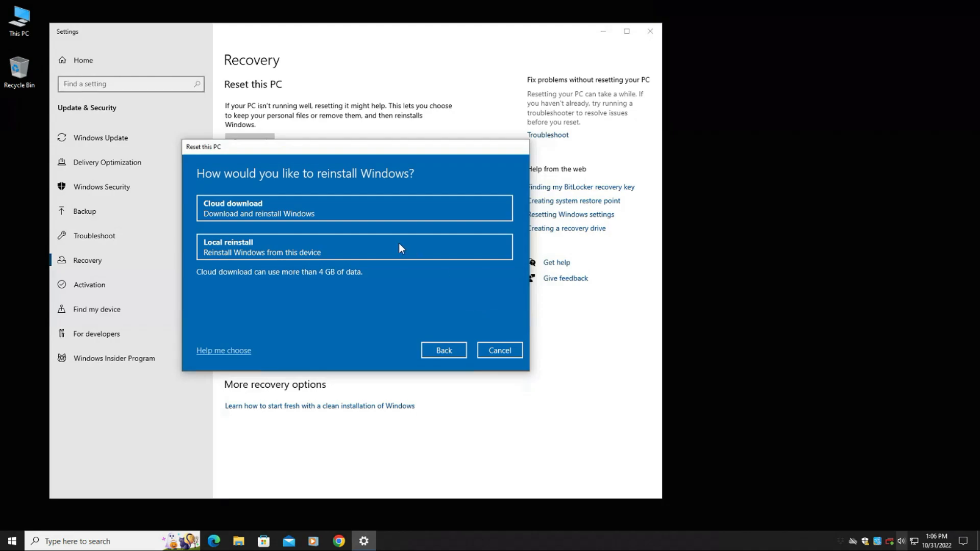
left_click(354, 246)
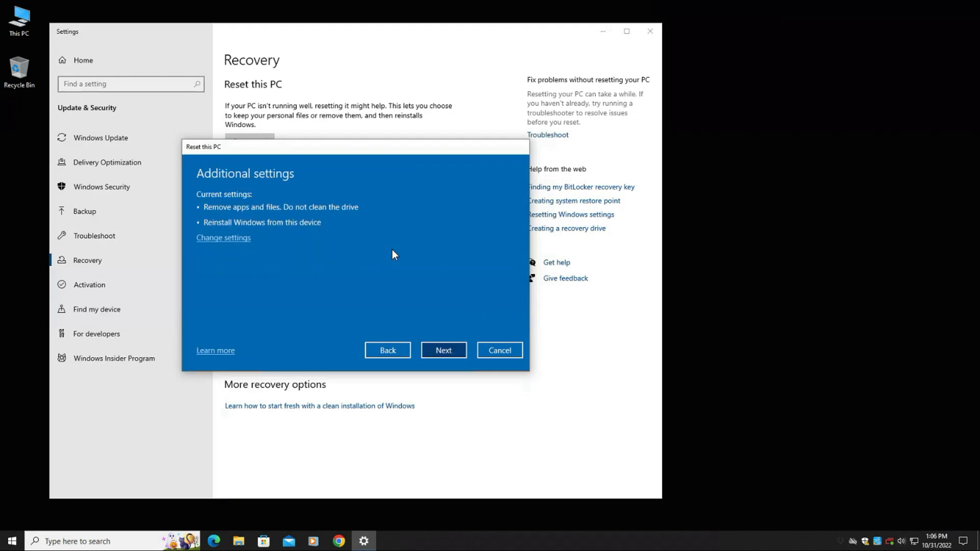
In Change settings, toggle Clean data on and back off, keeping Download Windows at No
left_click(224, 237)
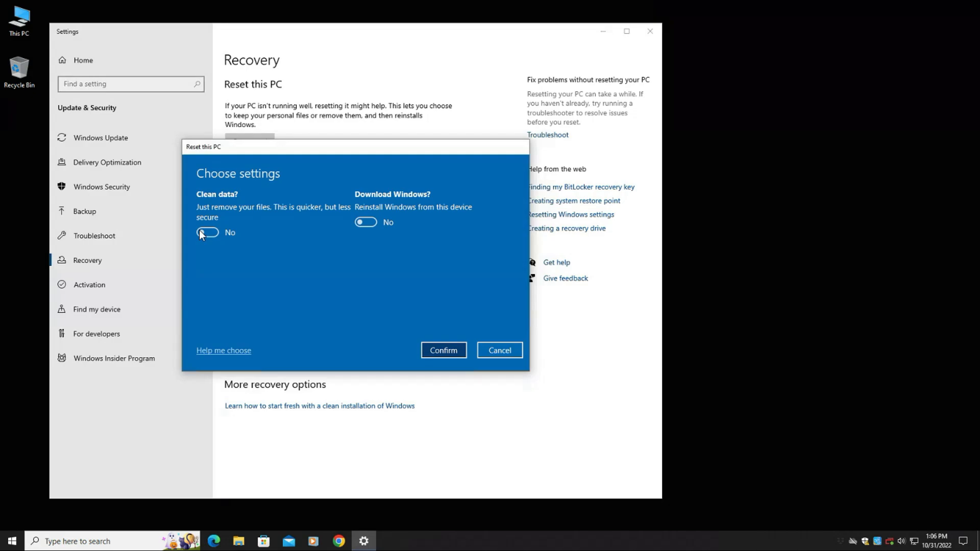
mouse_move(262, 243)
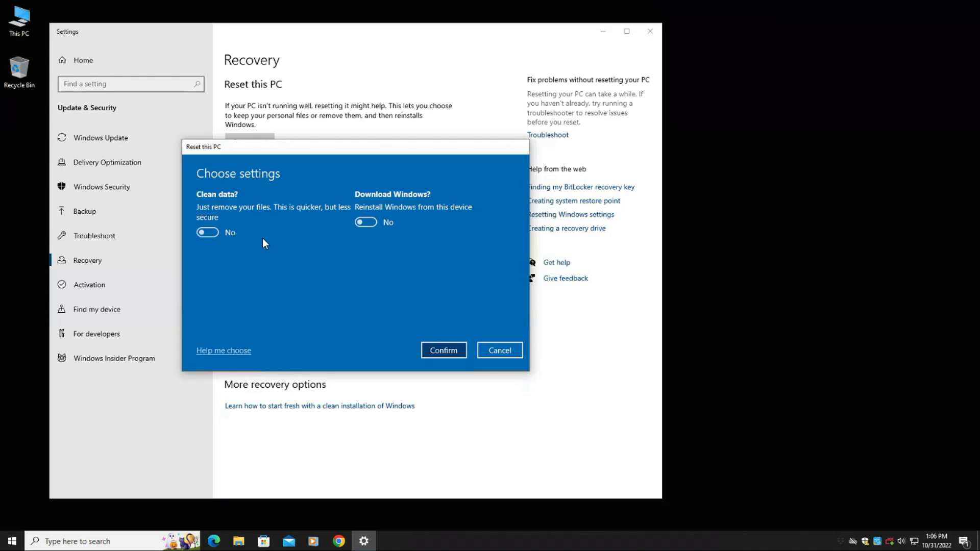
left_click(207, 233)
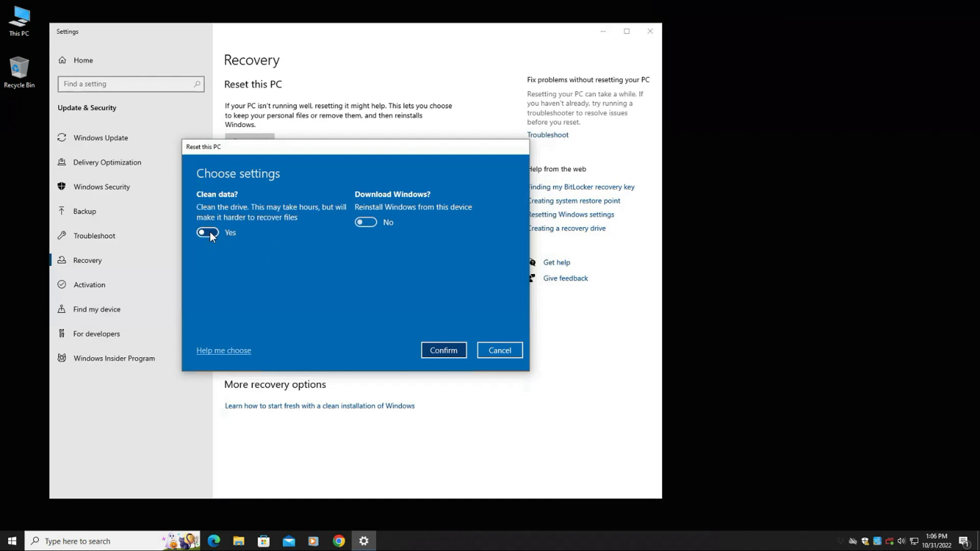
left_click(207, 232)
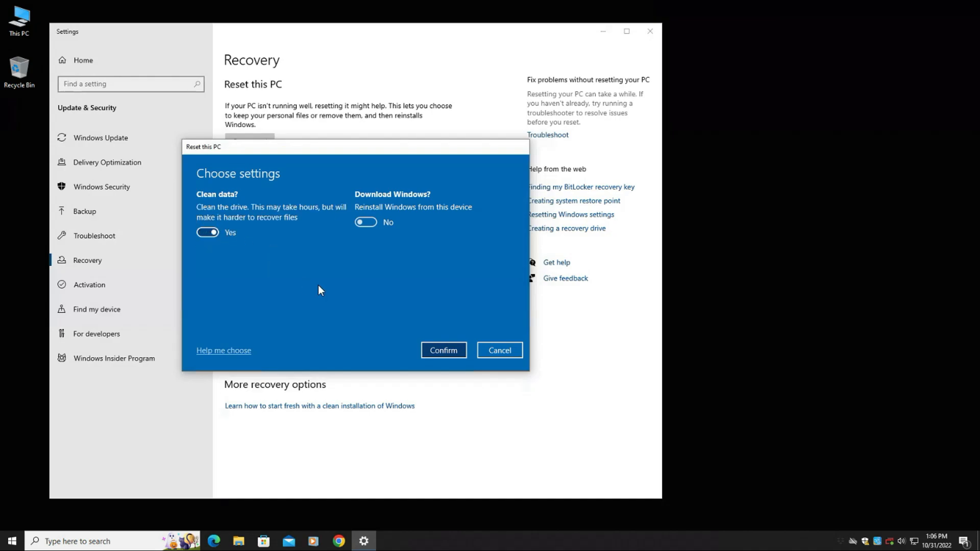
left_click(207, 233)
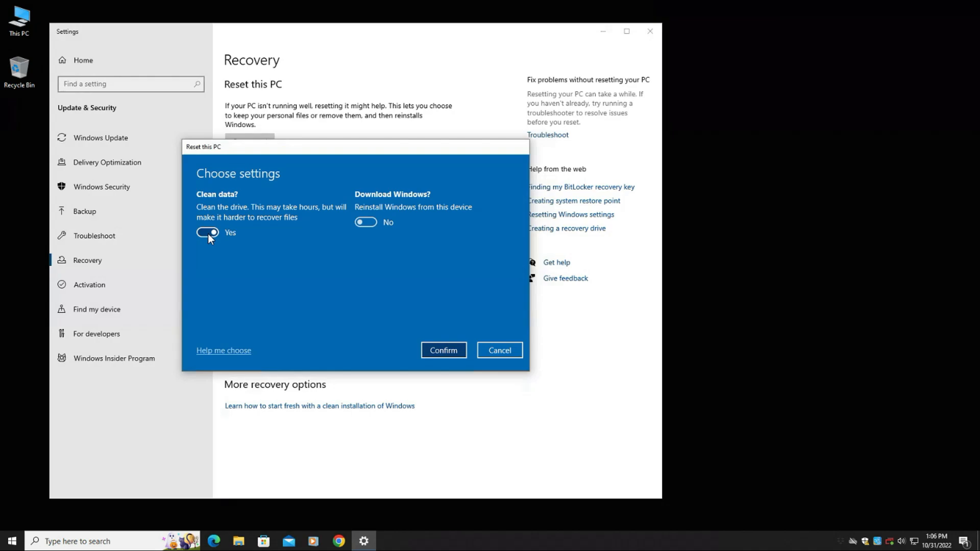
left_click(207, 233)
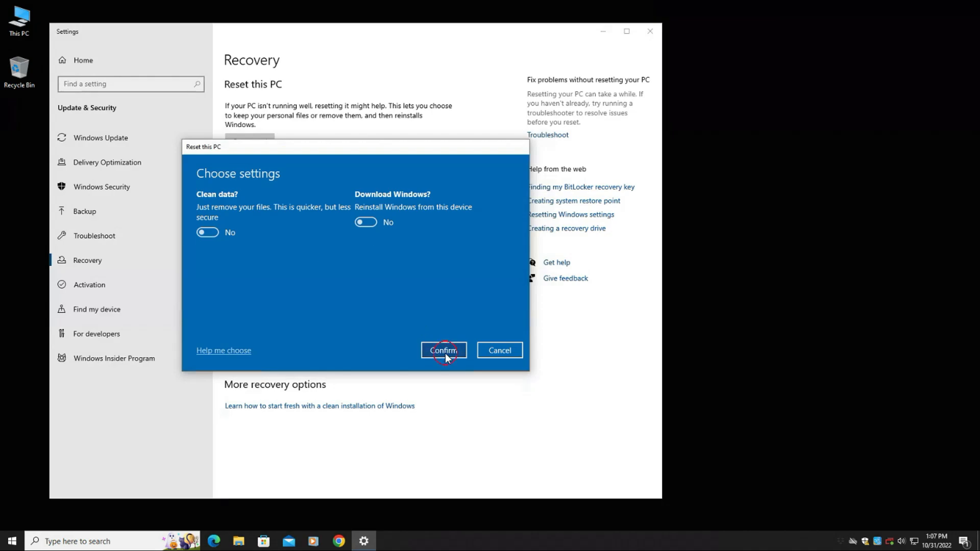
Confirm the reset options to reach the Ready to reset this PC summary
left_click(442, 350)
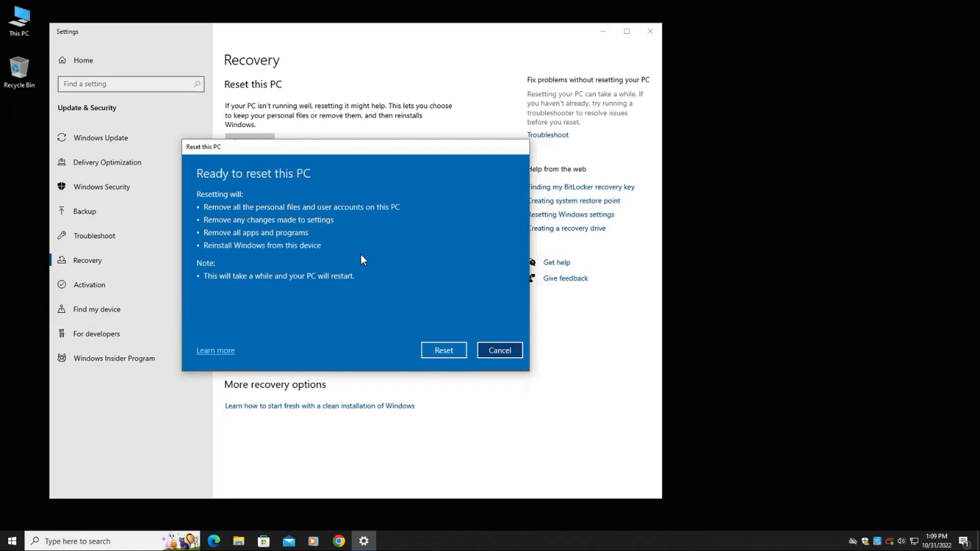
mouse_move(232, 200)
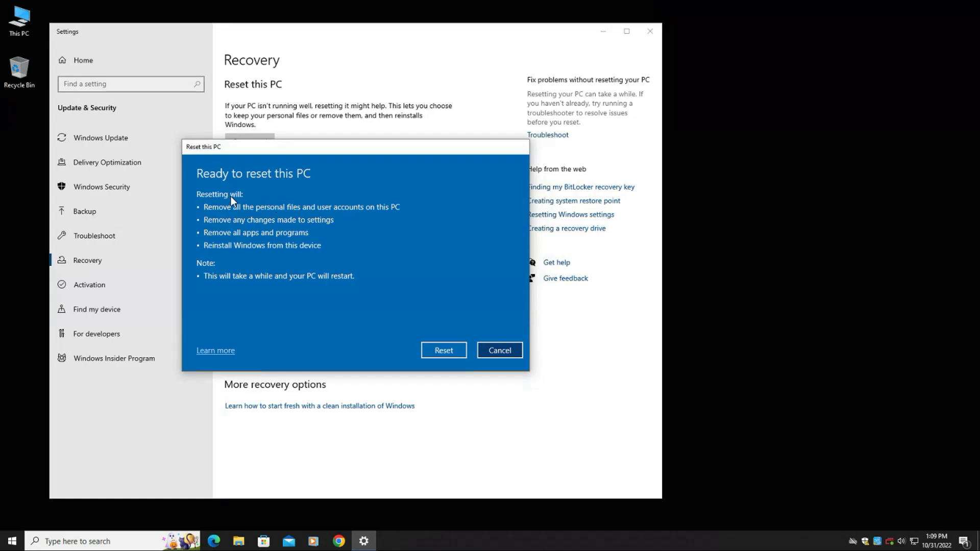
mouse_move(419, 280)
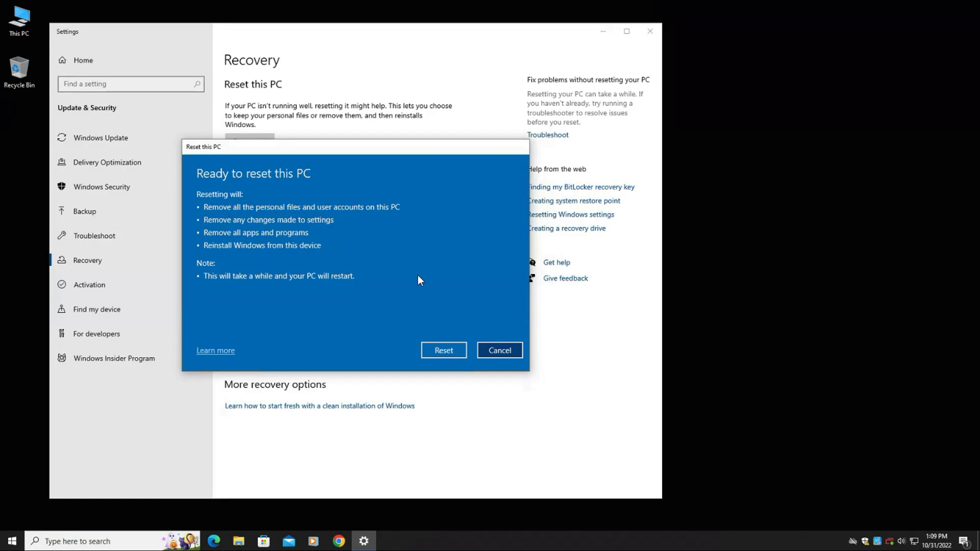
mouse_move(330, 244)
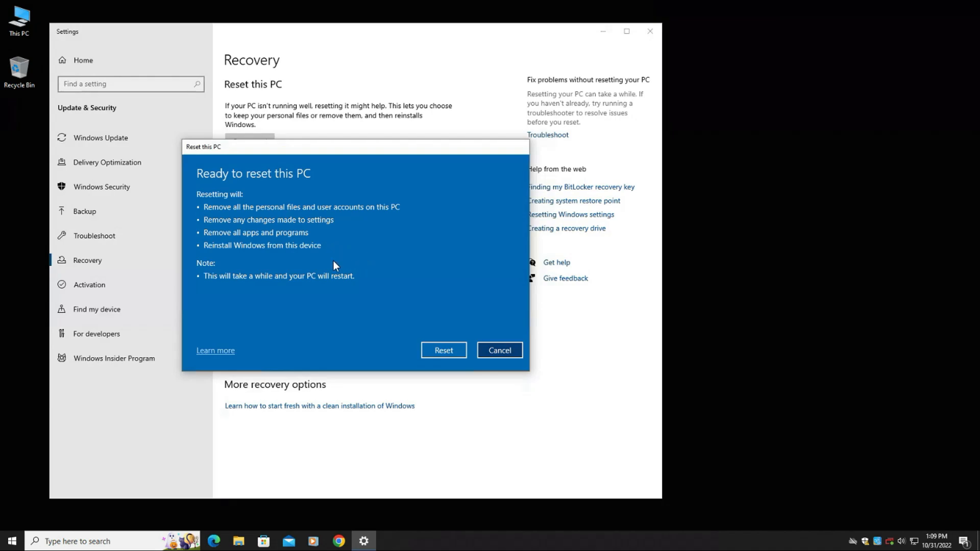
Start the reset, reaching Preparing to reset at 1%
left_click(443, 350)
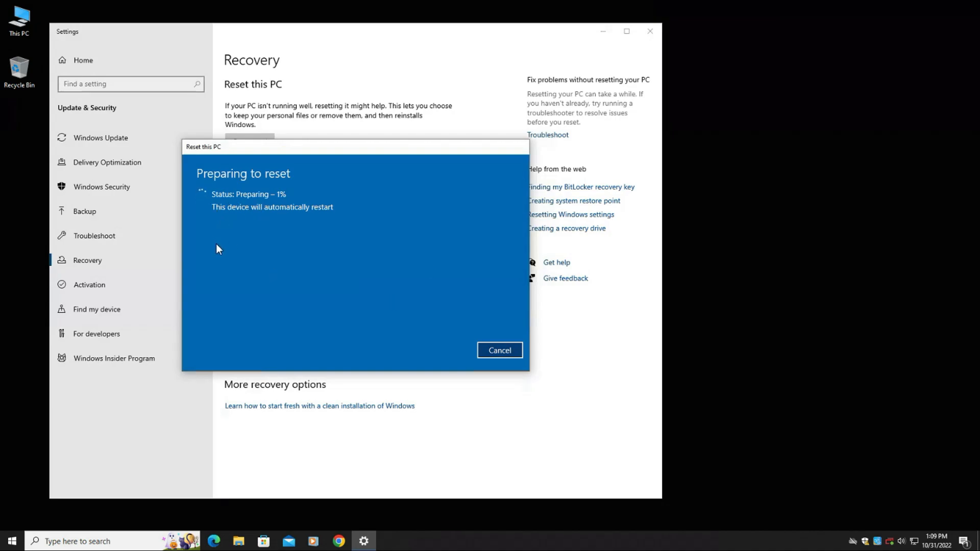
mouse_move(404, 286)
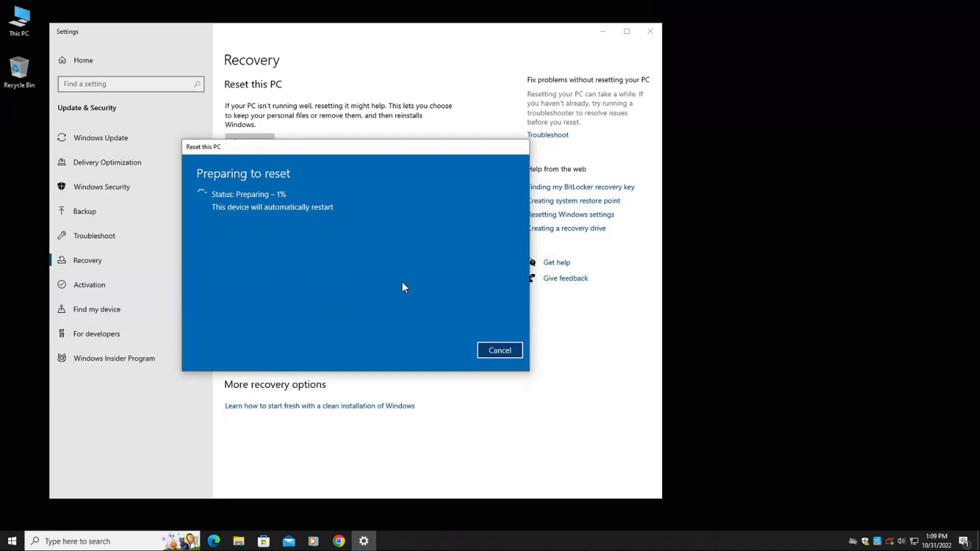